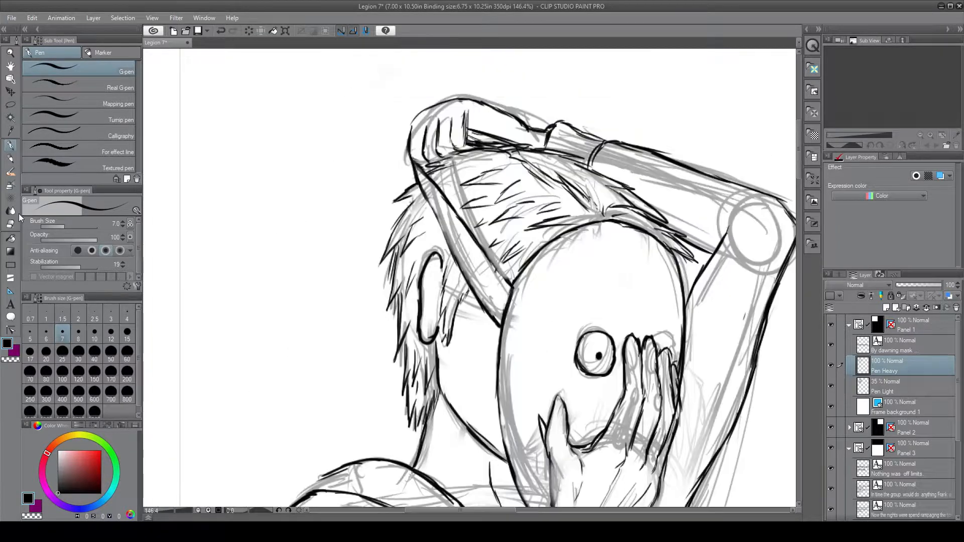
Ink a clean line over the masked figure's face sketch in panel 1
left_click_drag(431, 264, 428, 322)
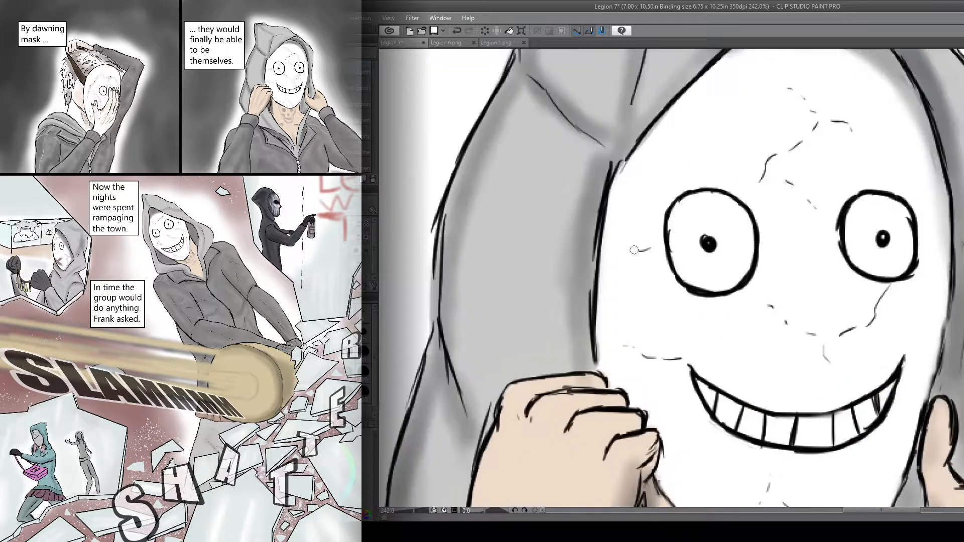
mouse_move(508, 258)
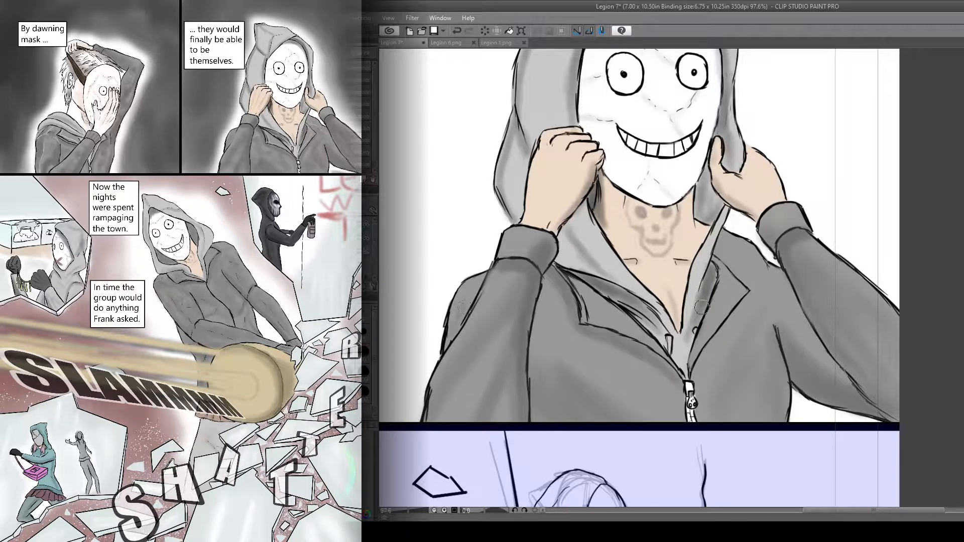
Check the finished Legion 6 page for reference and return to the page 7 canvas
left_click(466, 42)
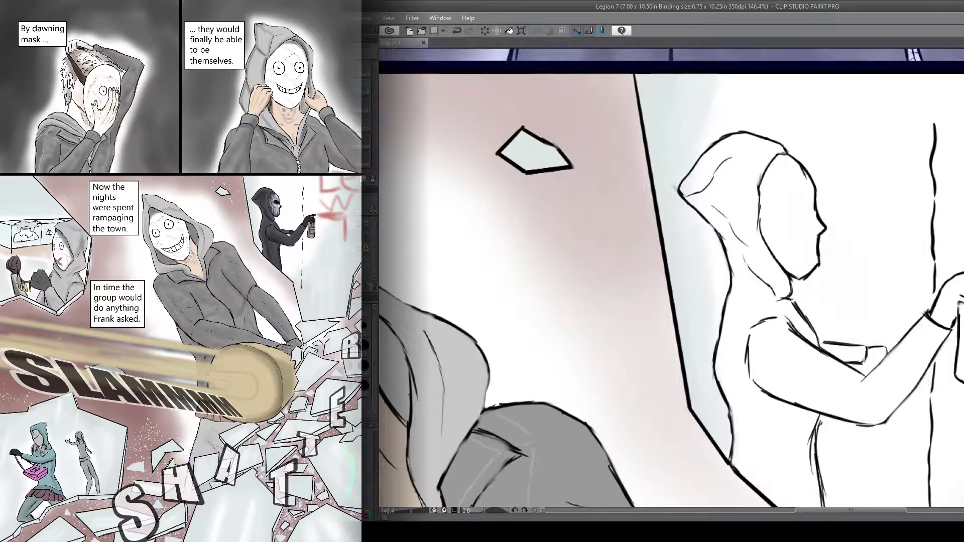
left_click(453, 42)
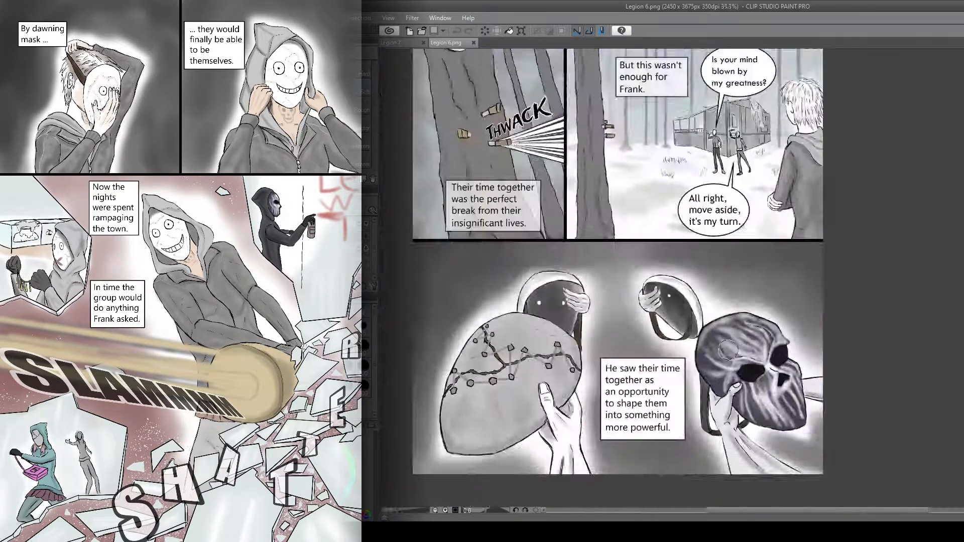
left_click(392, 42)
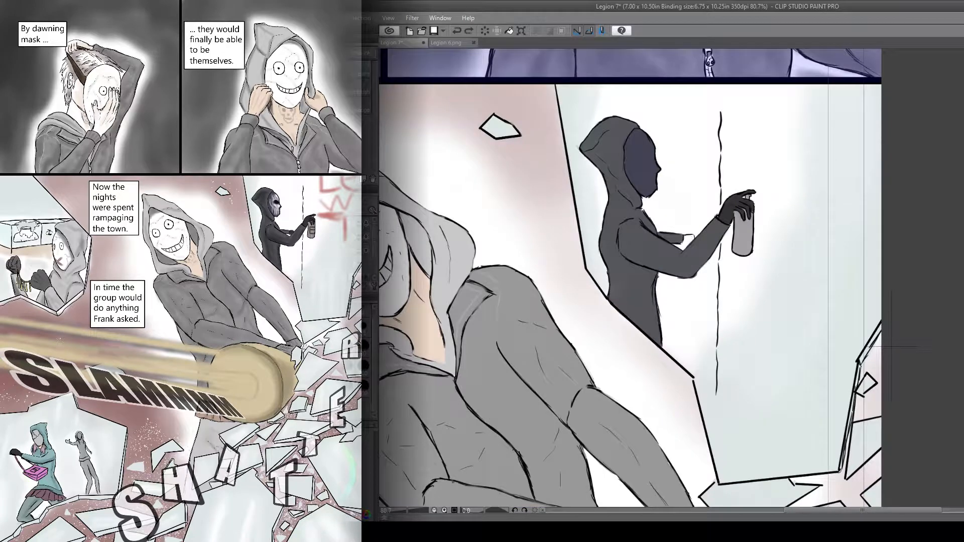
Navigate down to the display-case panel with the necklace thief
scroll("down", 3)
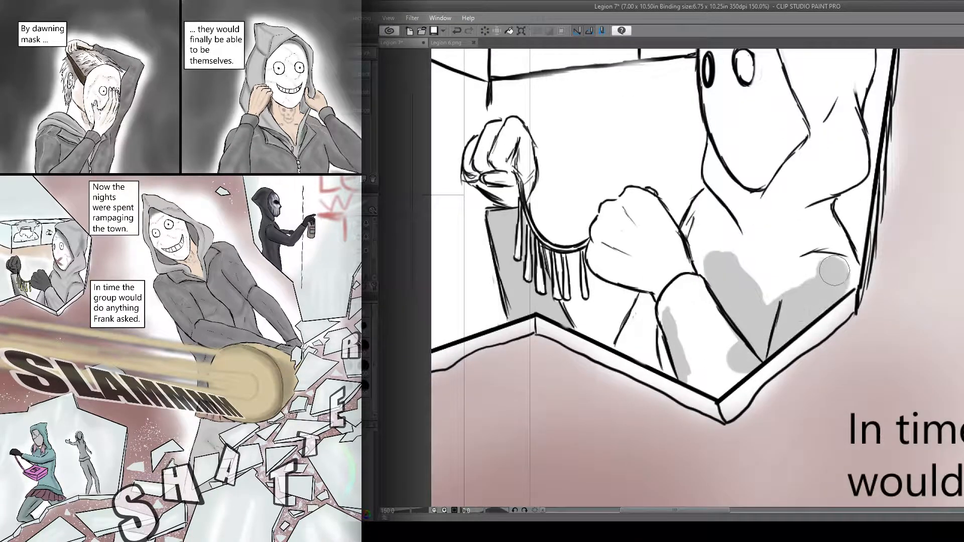
Brush grey over the necklace thief's hood and body, leaving the mask white
left_click_drag(831, 271, 713, 382)
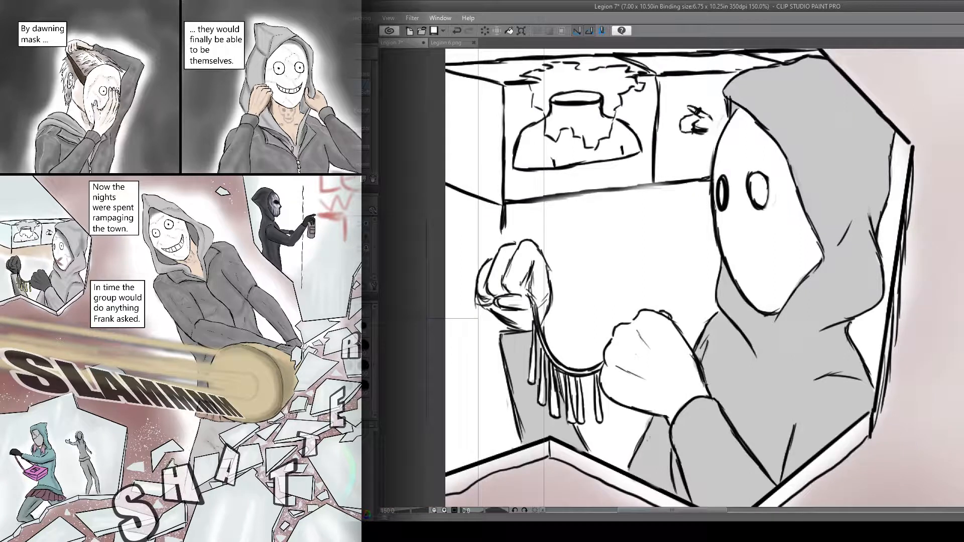
mouse_move(594, 270)
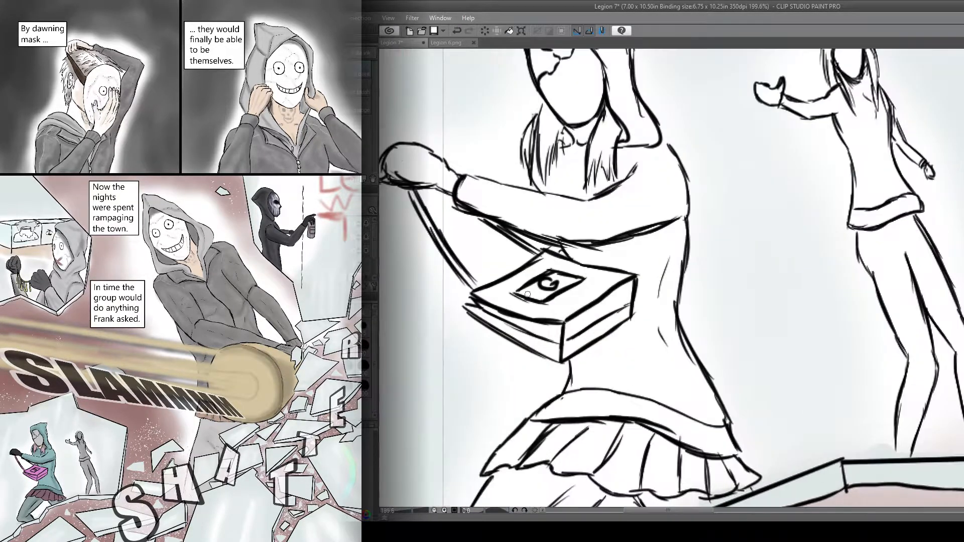
Colour the girl's hair and handbag purple, checking page 6 for reference
left_click_drag(510, 350, 590, 369)
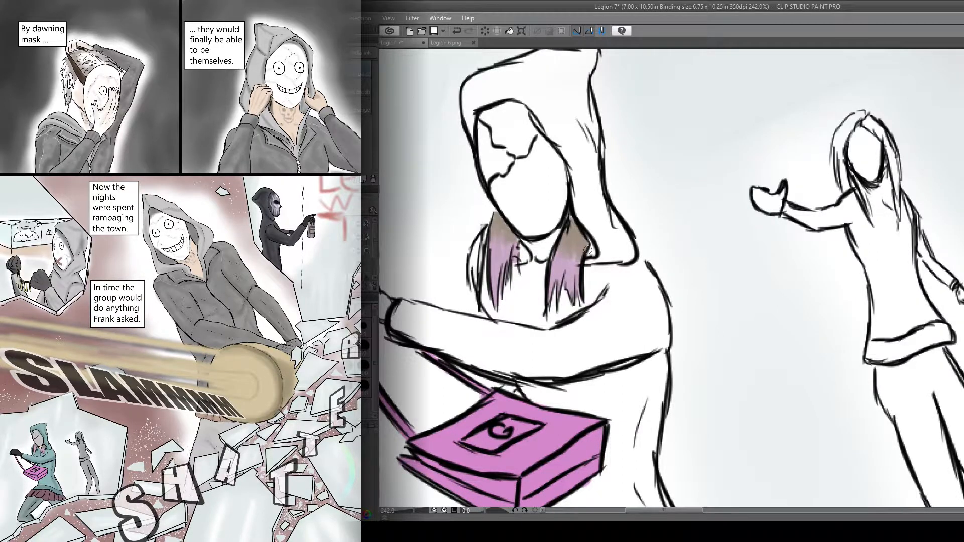
left_click(448, 43)
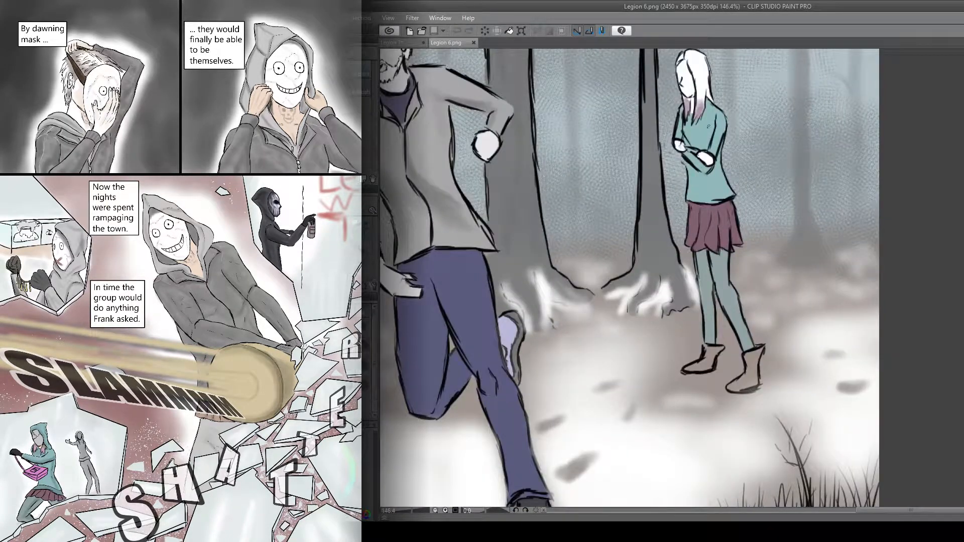
left_click(394, 42)
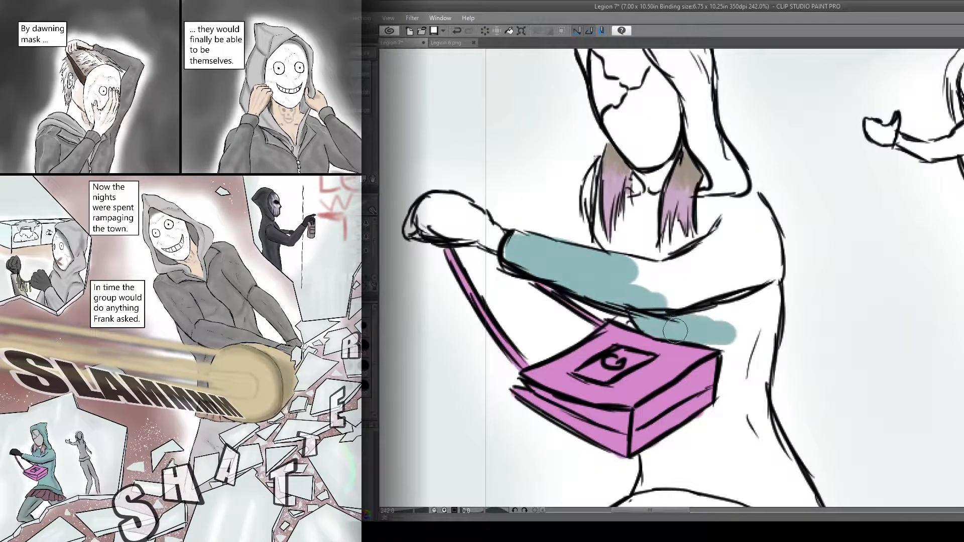
Fill the girl's sleeve and the rest of her hoodie with teal
left_click_drag(670, 329, 737, 196)
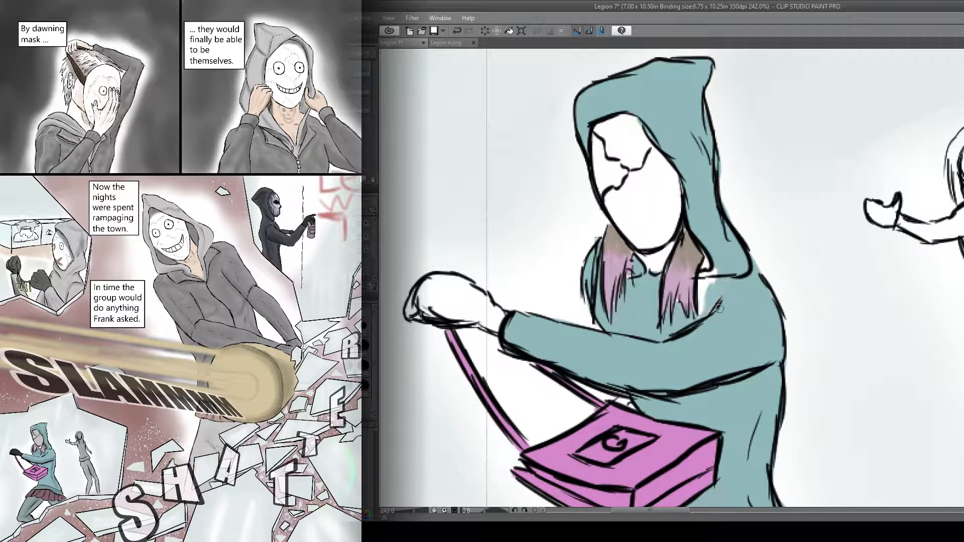
left_click(450, 42)
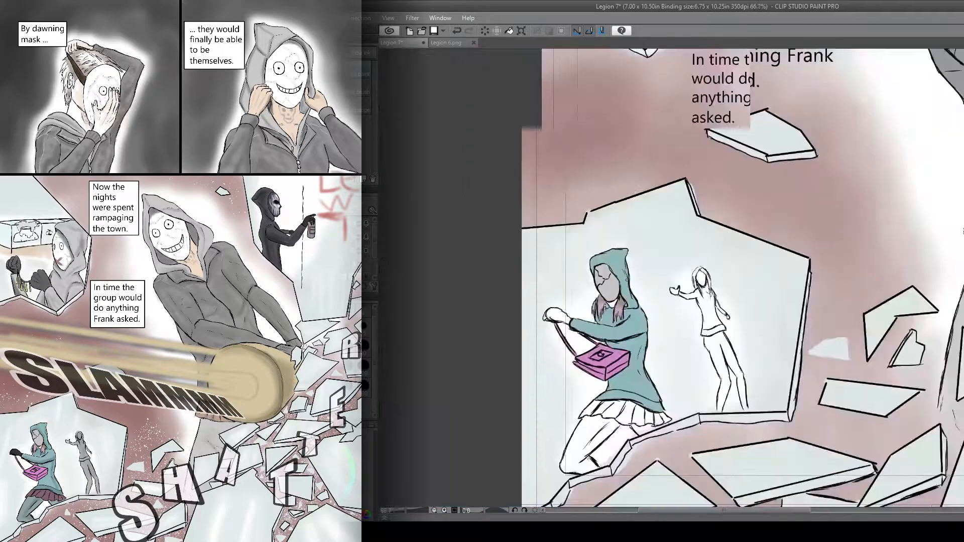
Switch to the Legion 8 group poster canvas
left_click(394, 42)
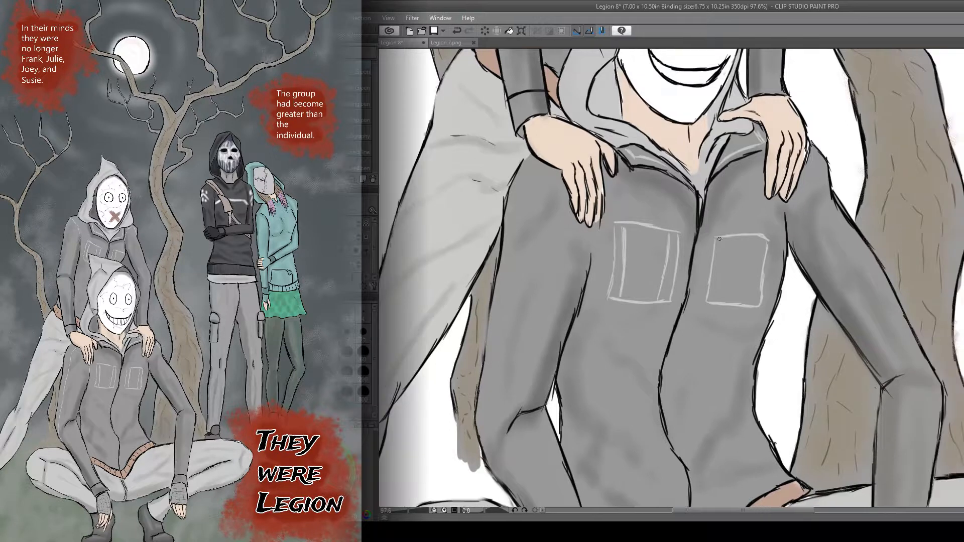
Colour the poster figures and paint white dripping streaks down the tall figure's dark mask
left_click_drag(720, 237, 730, 290)
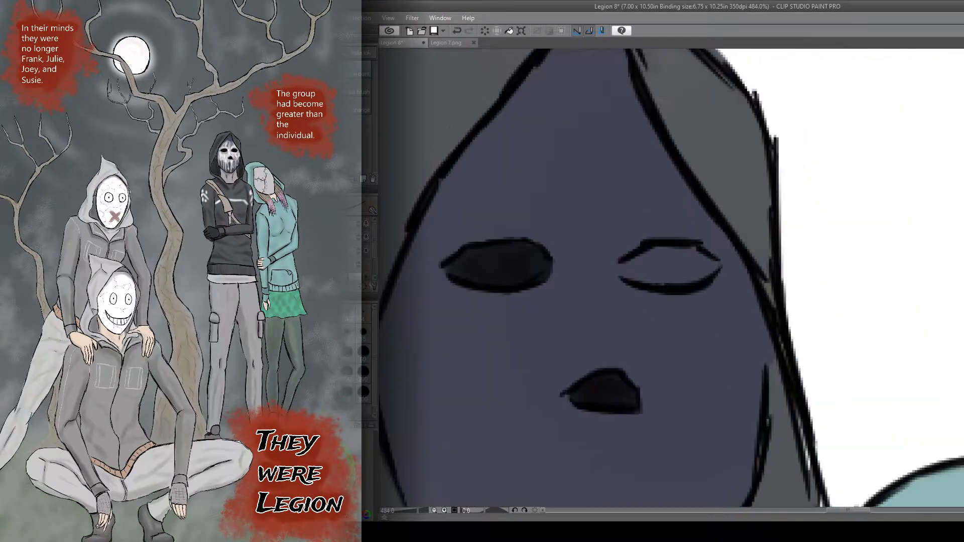
scroll("down", 3)
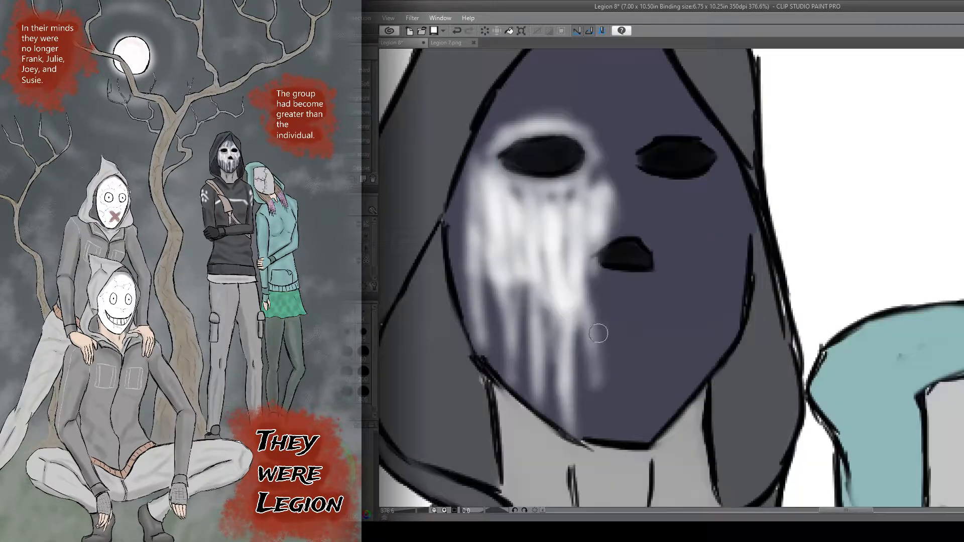
left_click_drag(596, 334, 690, 289)
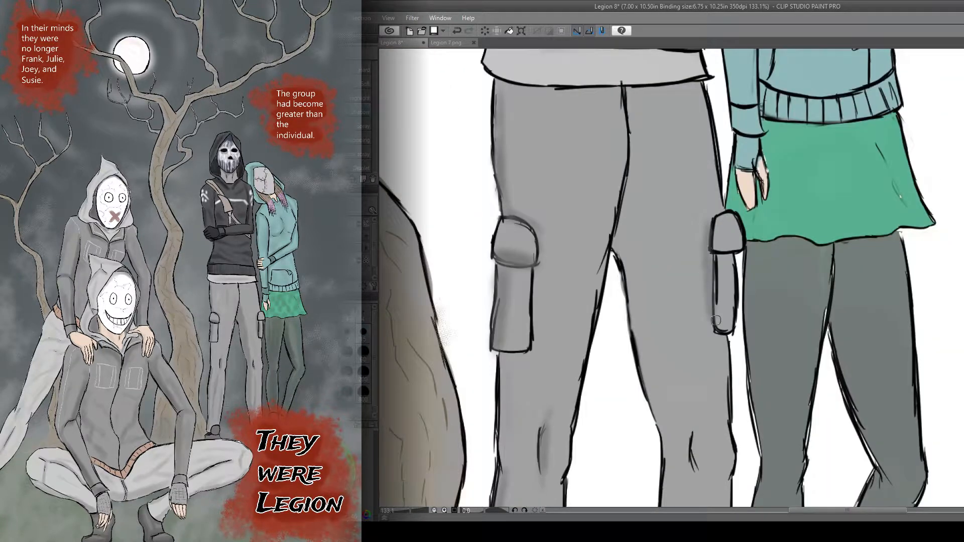
scroll("down", 3)
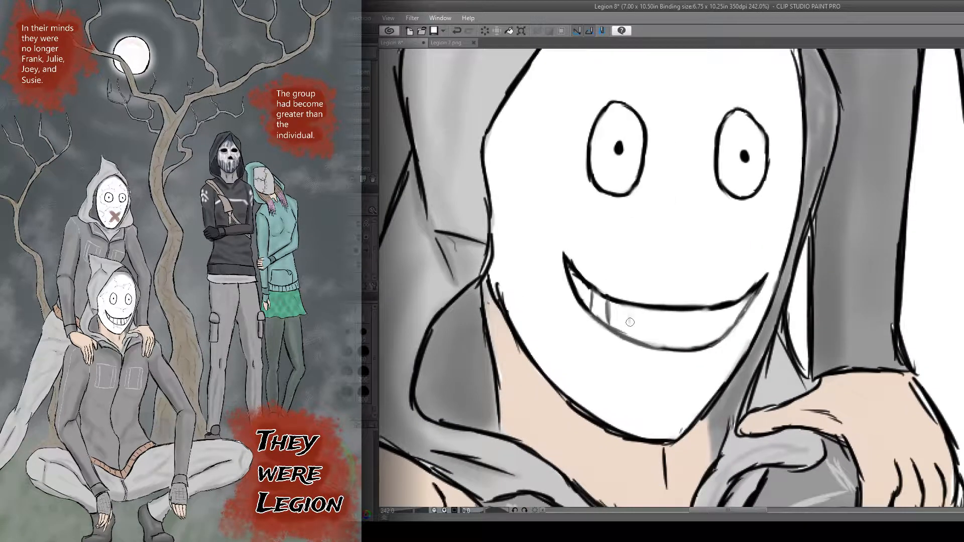
Paint soft grey shadows around the faces and along the X-marked mask's cracks
left_click(449, 43)
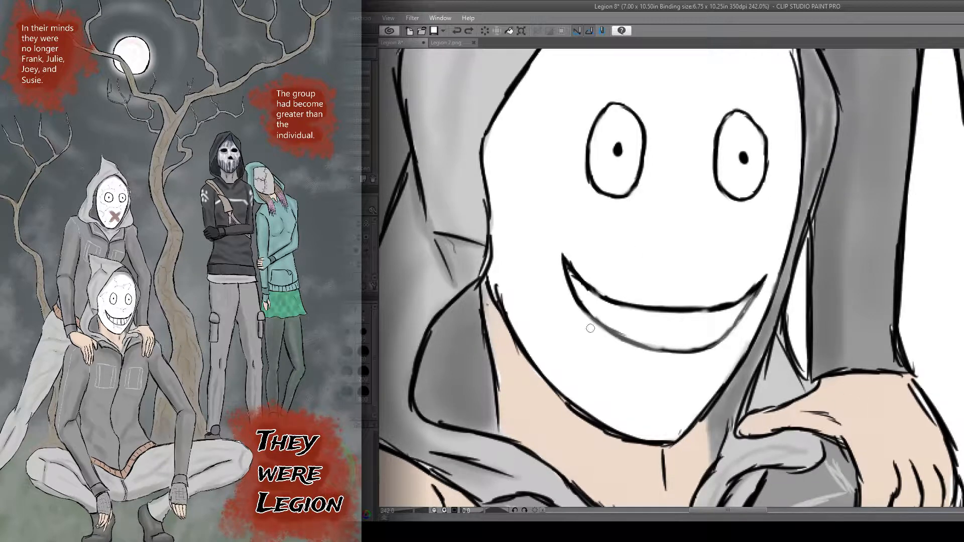
left_click_drag(585, 308, 702, 322)
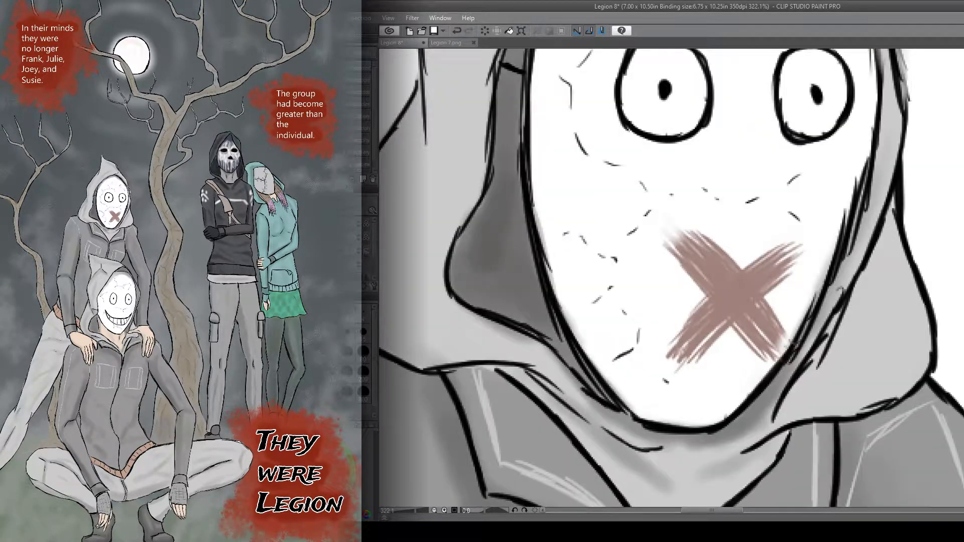
left_click_drag(571, 240, 627, 342)
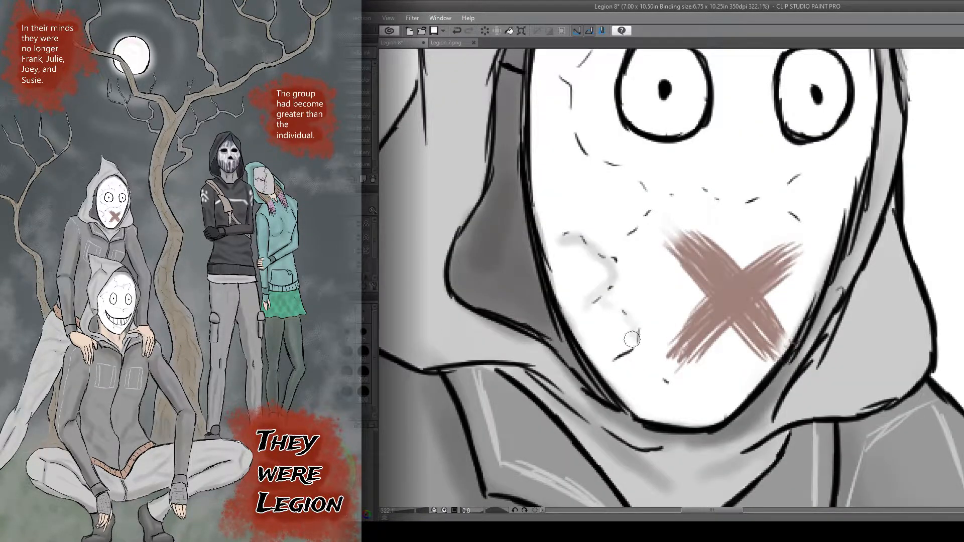